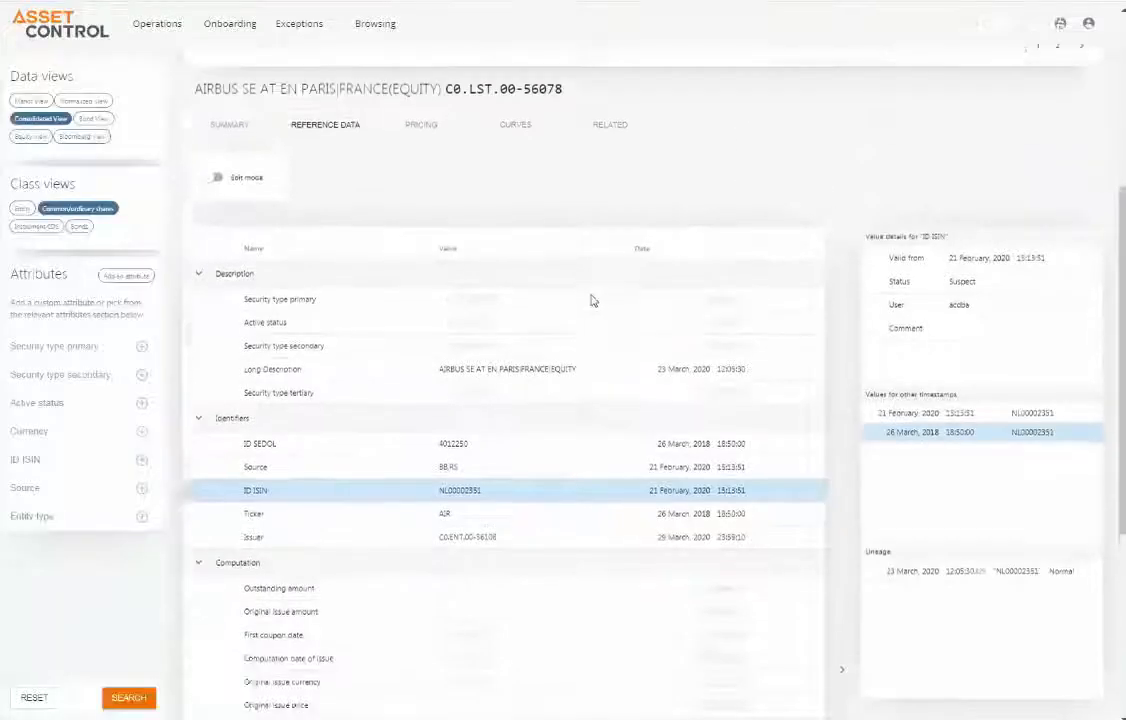
Show the Airbus SE pricing history with dated bid, mid and ask prices
click(420, 124)
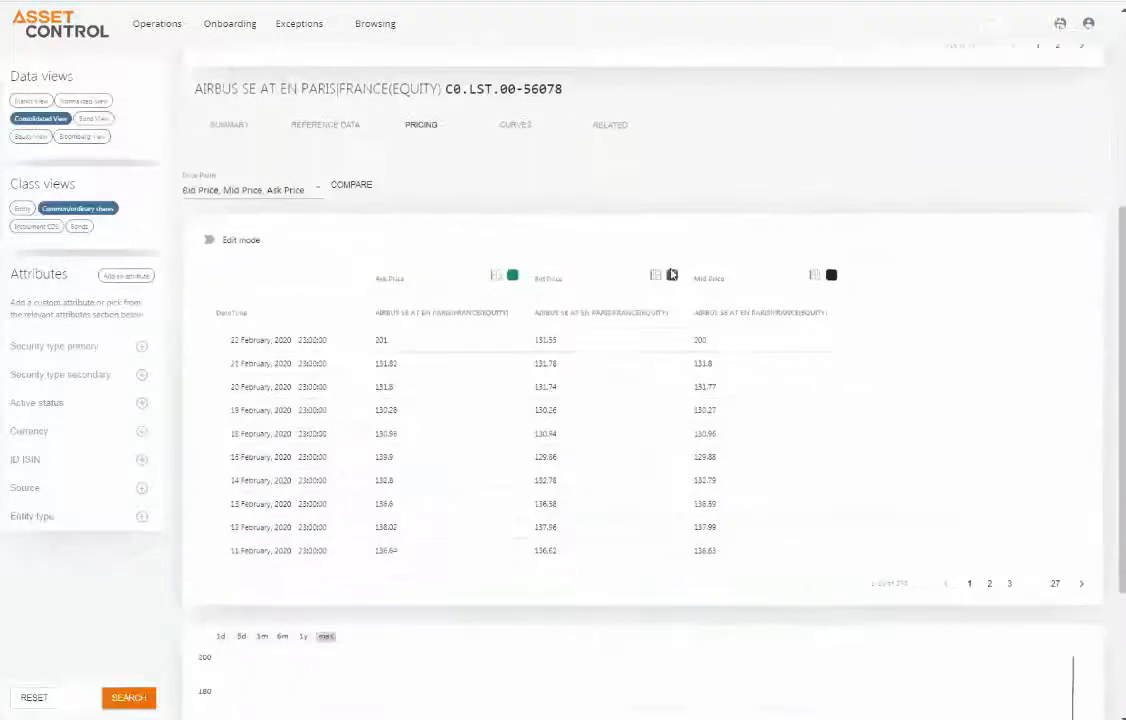
Dismiss the value lineage information and switch to the Tesco PLC equity record's pricing data
scroll(down, 3)
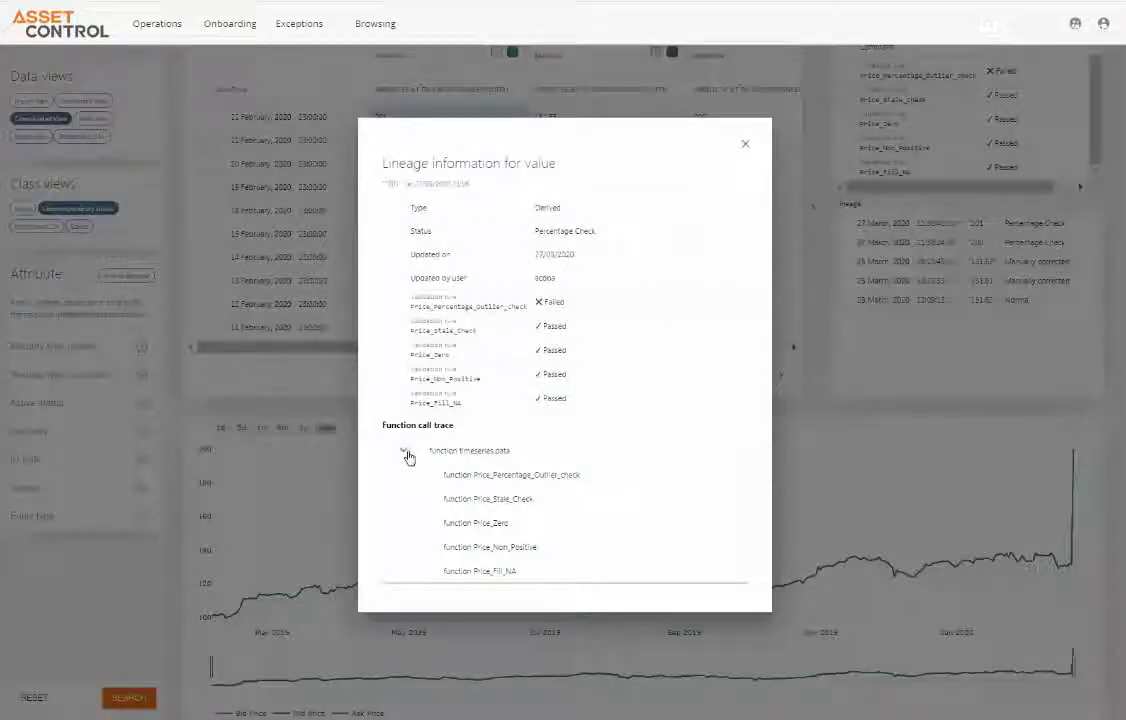
click(744, 144)
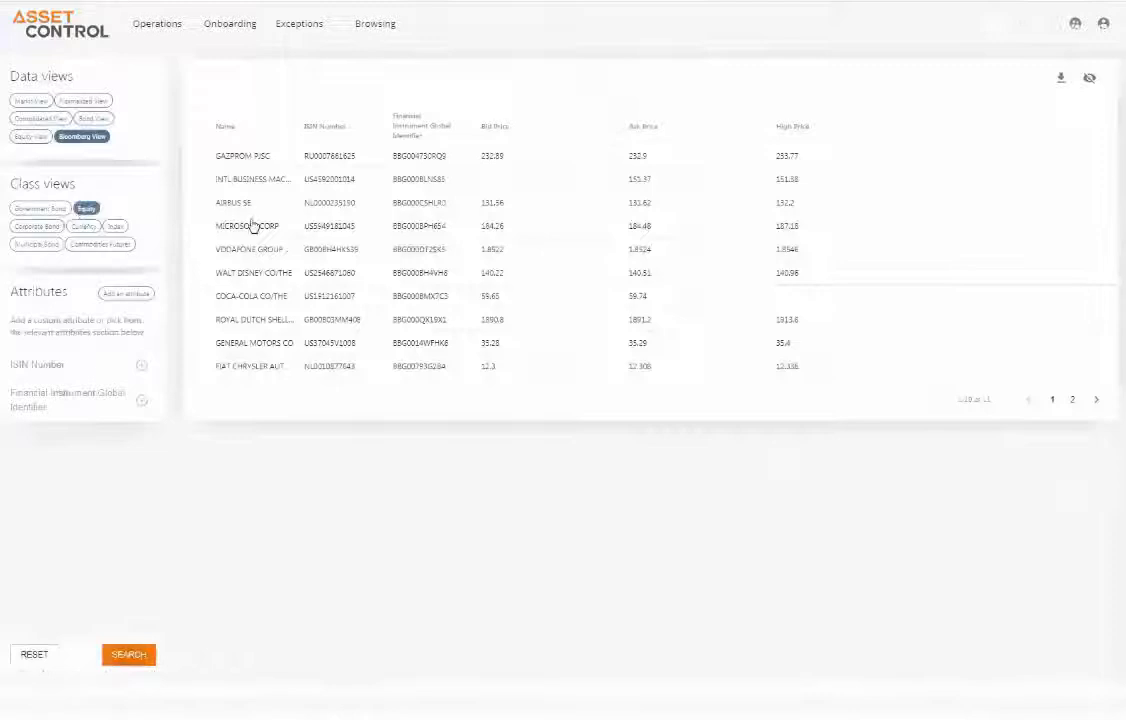
click(324, 128)
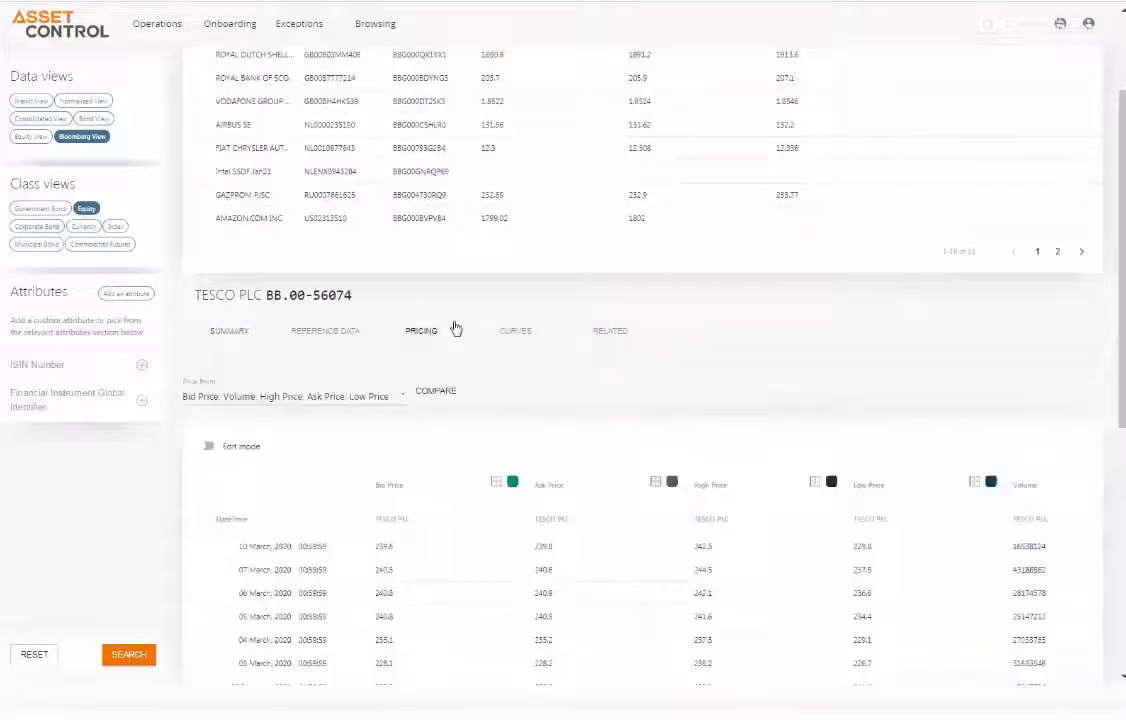
Scroll down to the Tesco PLC chart plotting price history and volume over time
scroll(down, 3)
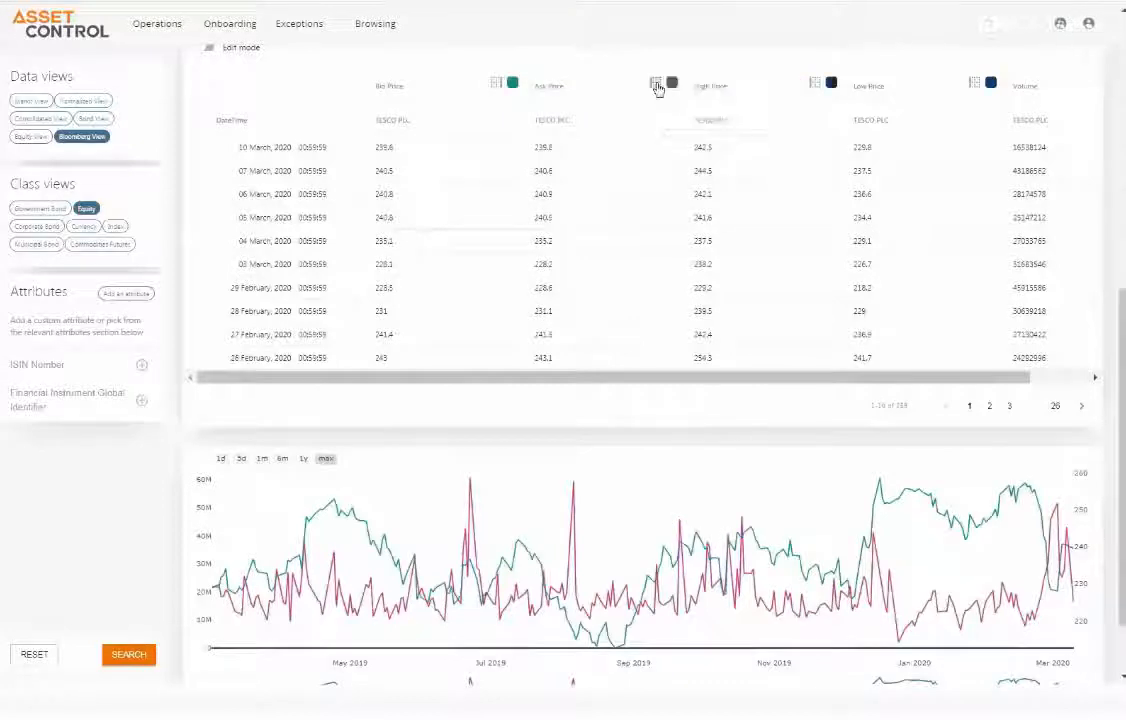
mouse_move(780, 152)
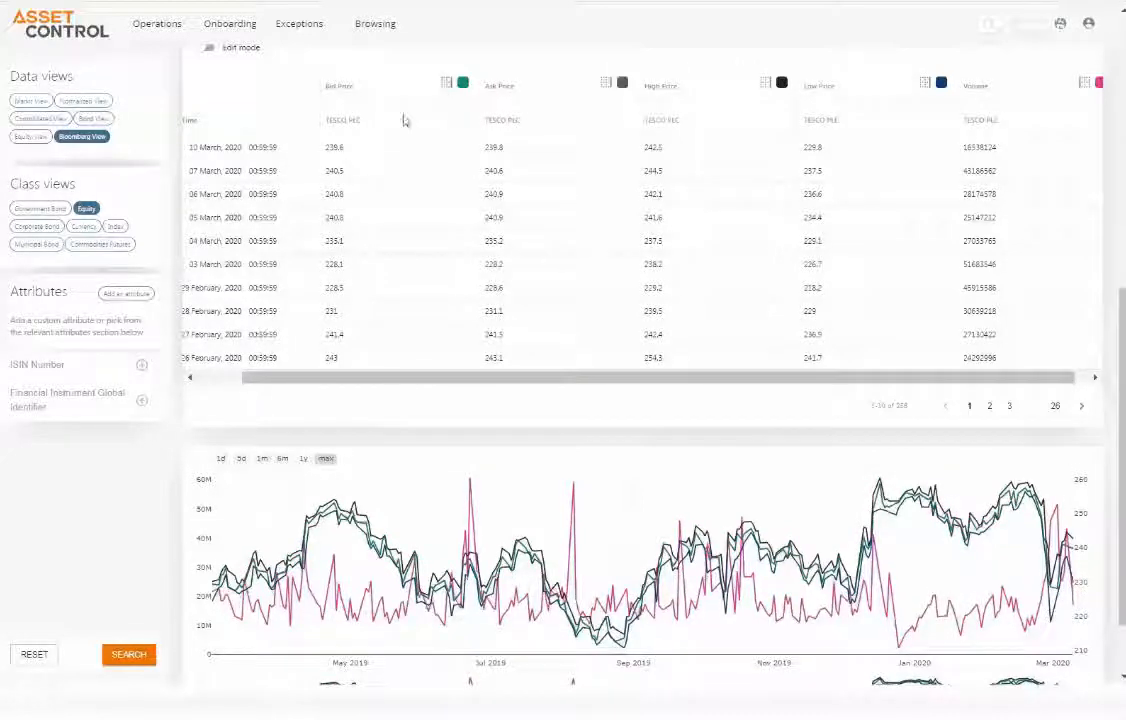
Narrow the Tesco PLC chart to the late October 2019 – February 2020 window
scroll(down, 3)
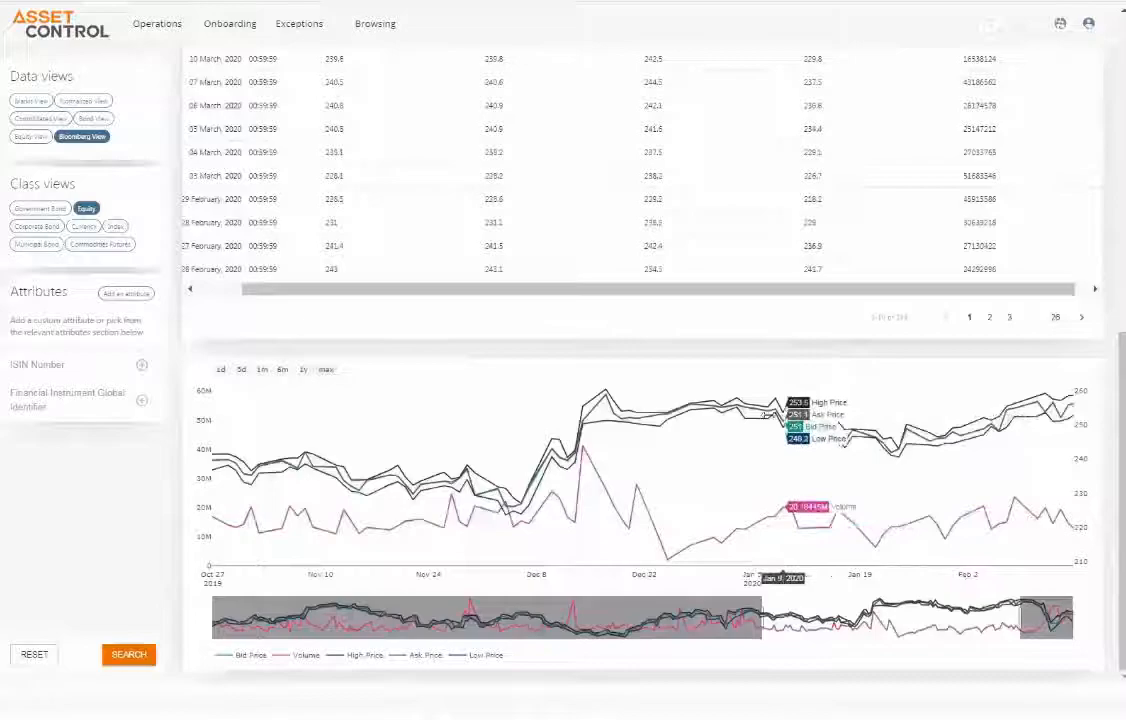
mouse_move(610, 214)
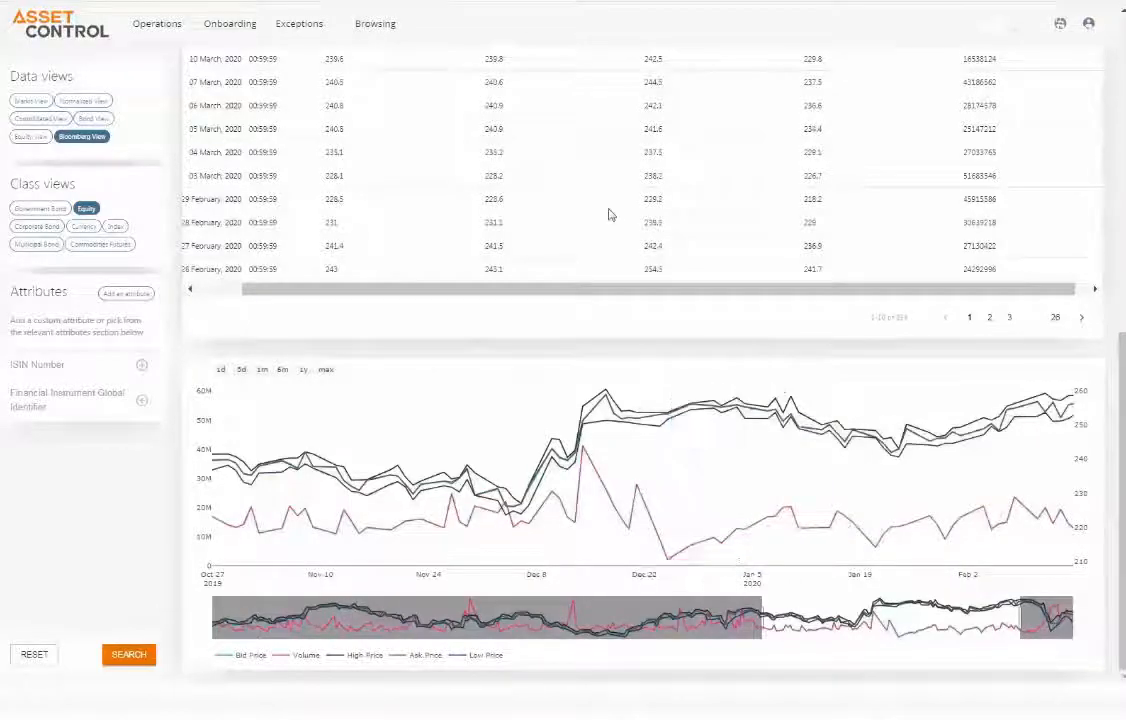